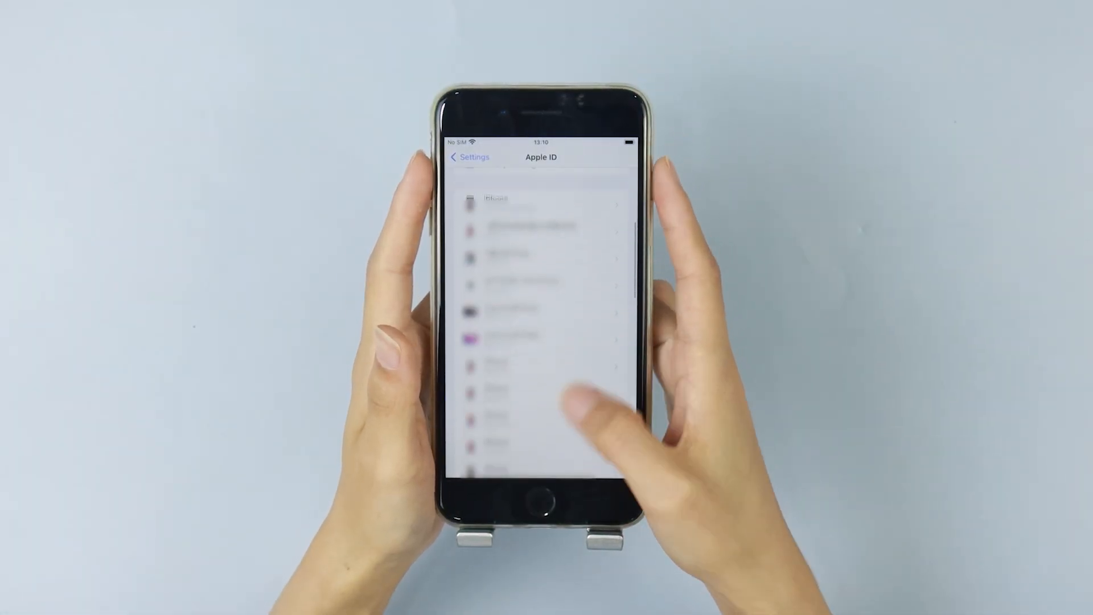
Choose the Unlock Apple ID mode to remove the Apple ID from the iPhone.
scroll(down, 3)
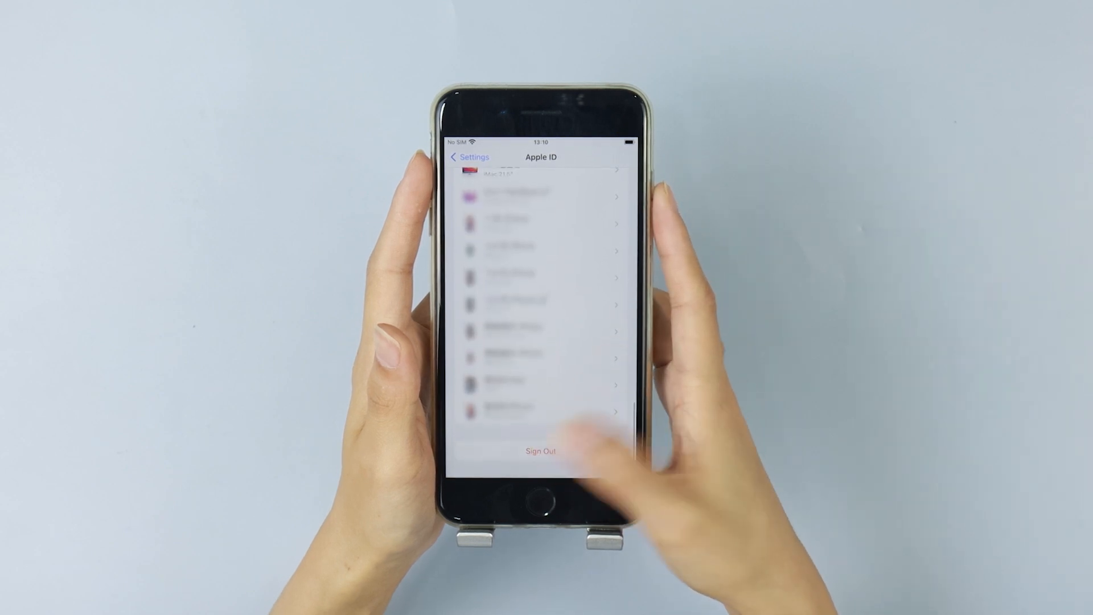
click(541, 451)
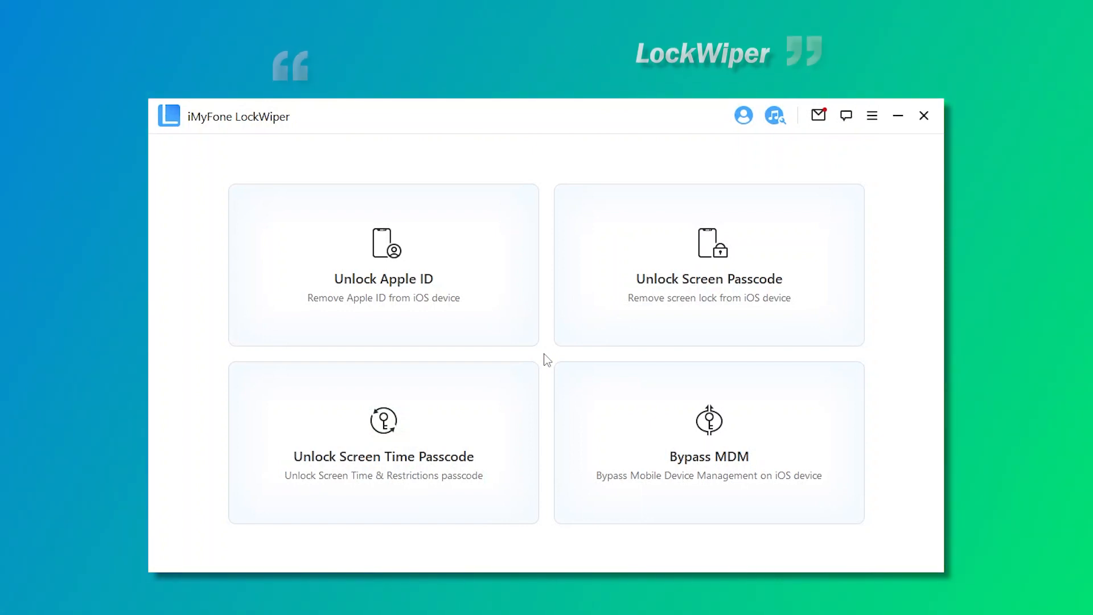
click(383, 264)
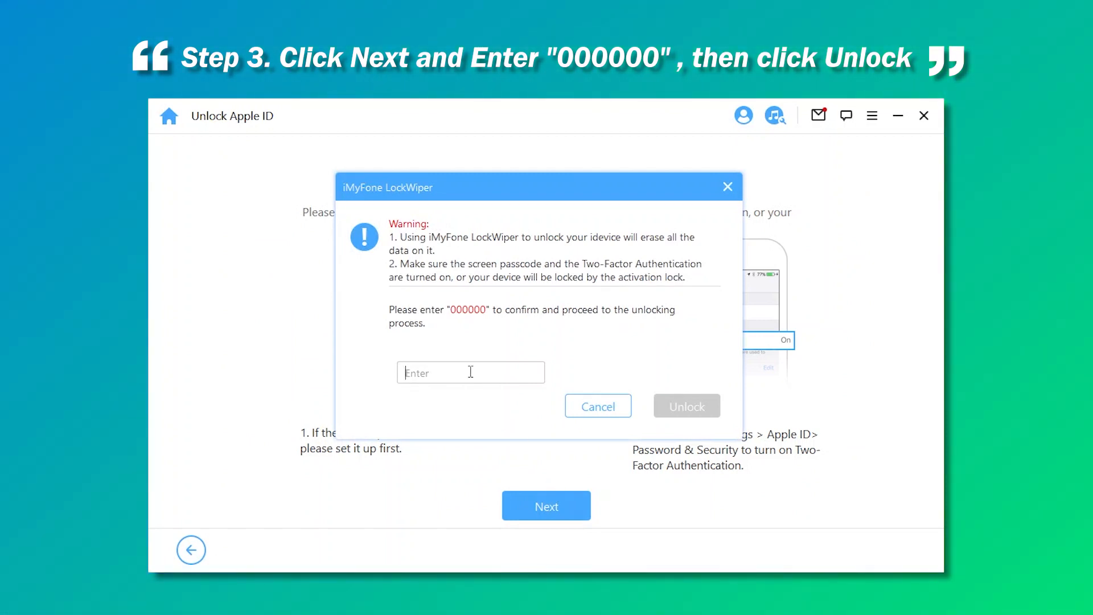
Confirm the erase warning with code 000000 and start unlocking, reaching 99%.
text(000000)
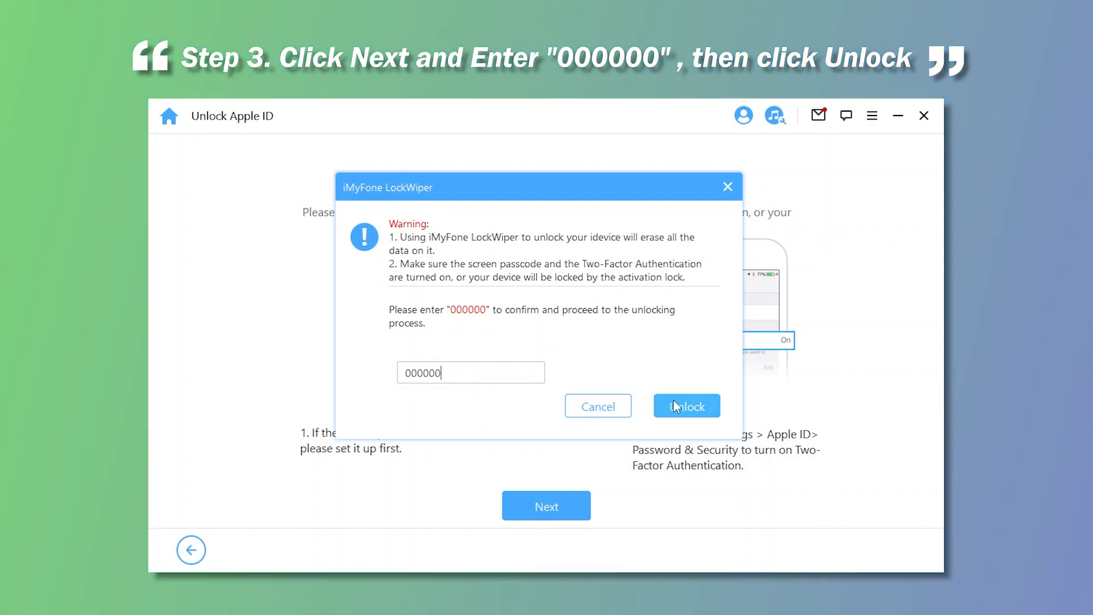
click(686, 405)
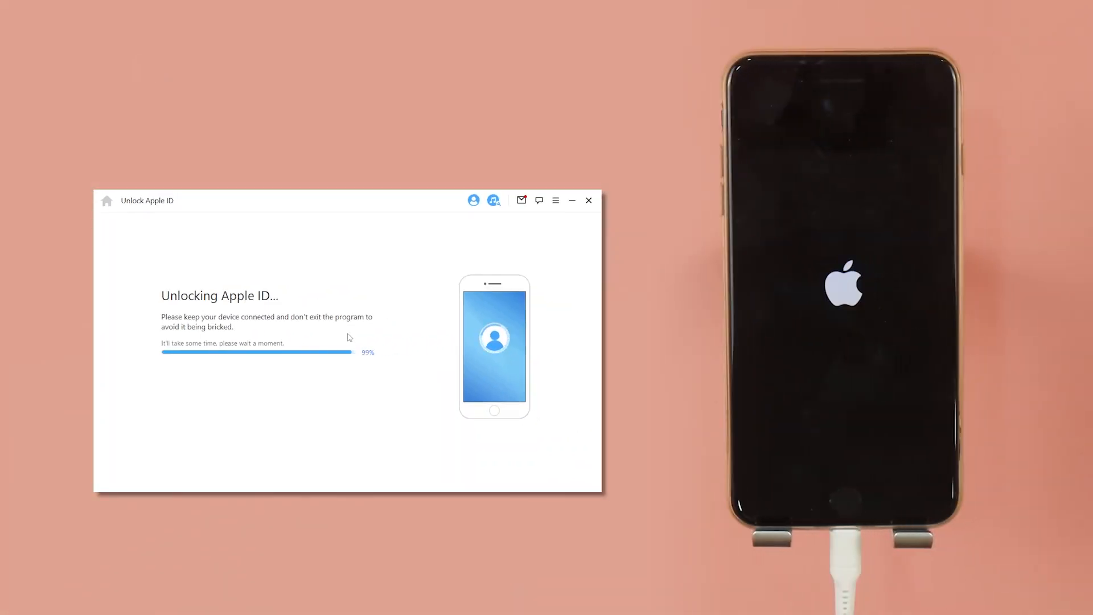